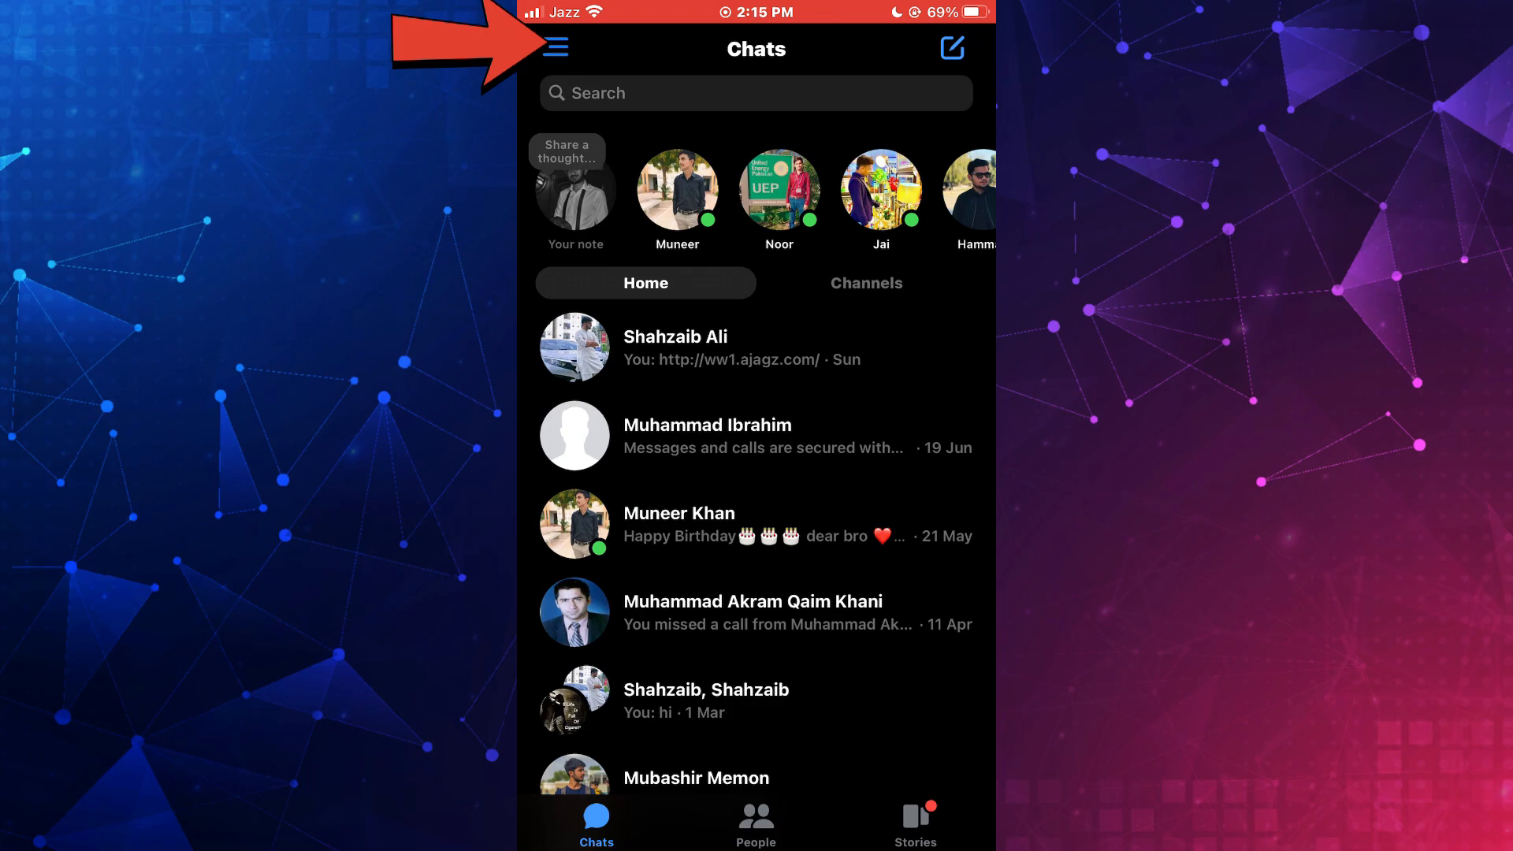
pyautogui.click(555, 45)
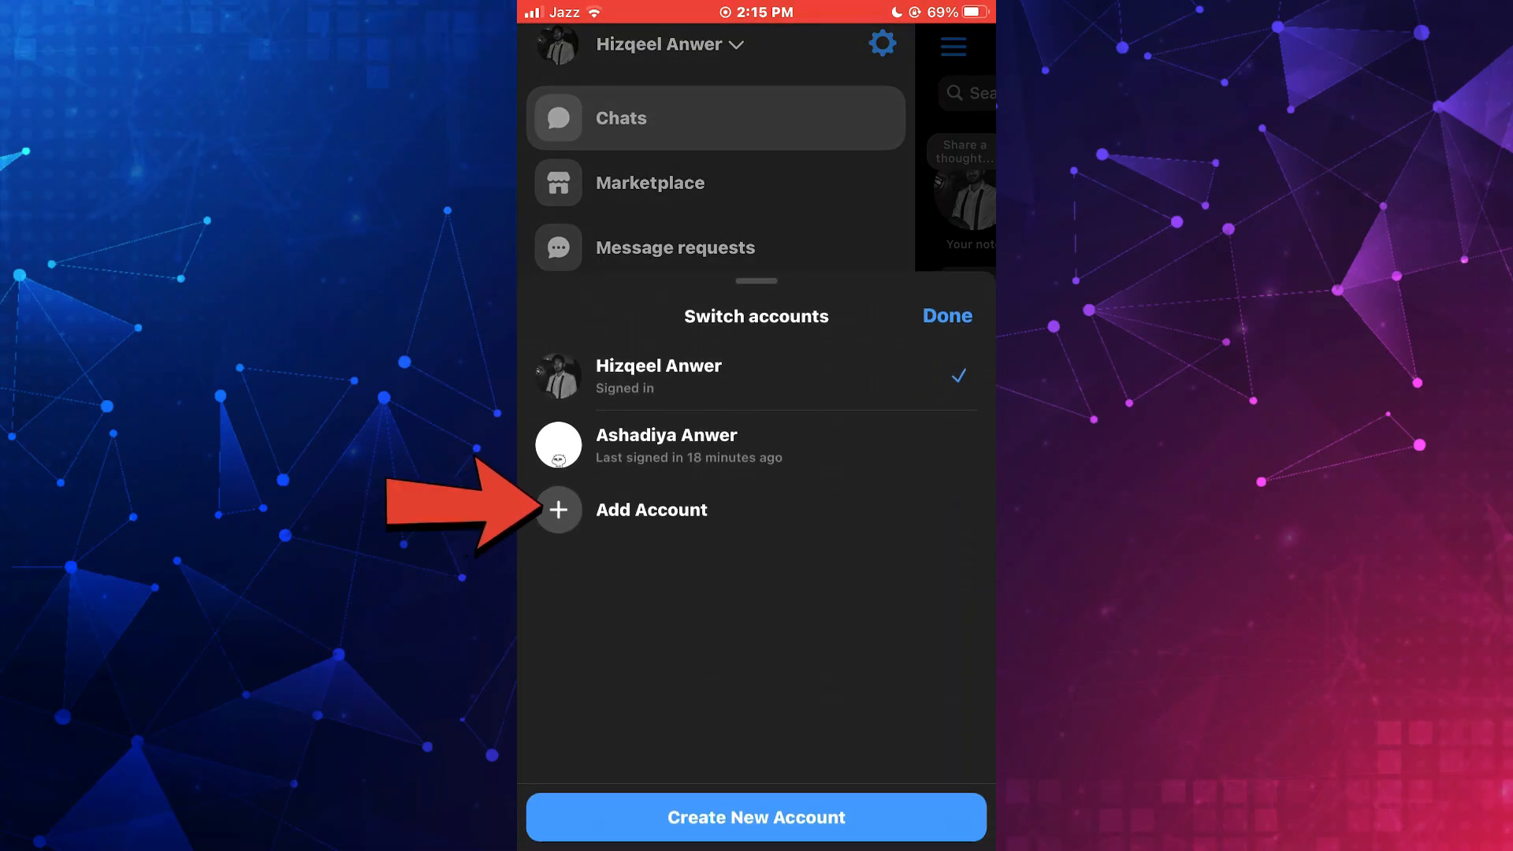
pyautogui.click(948, 316)
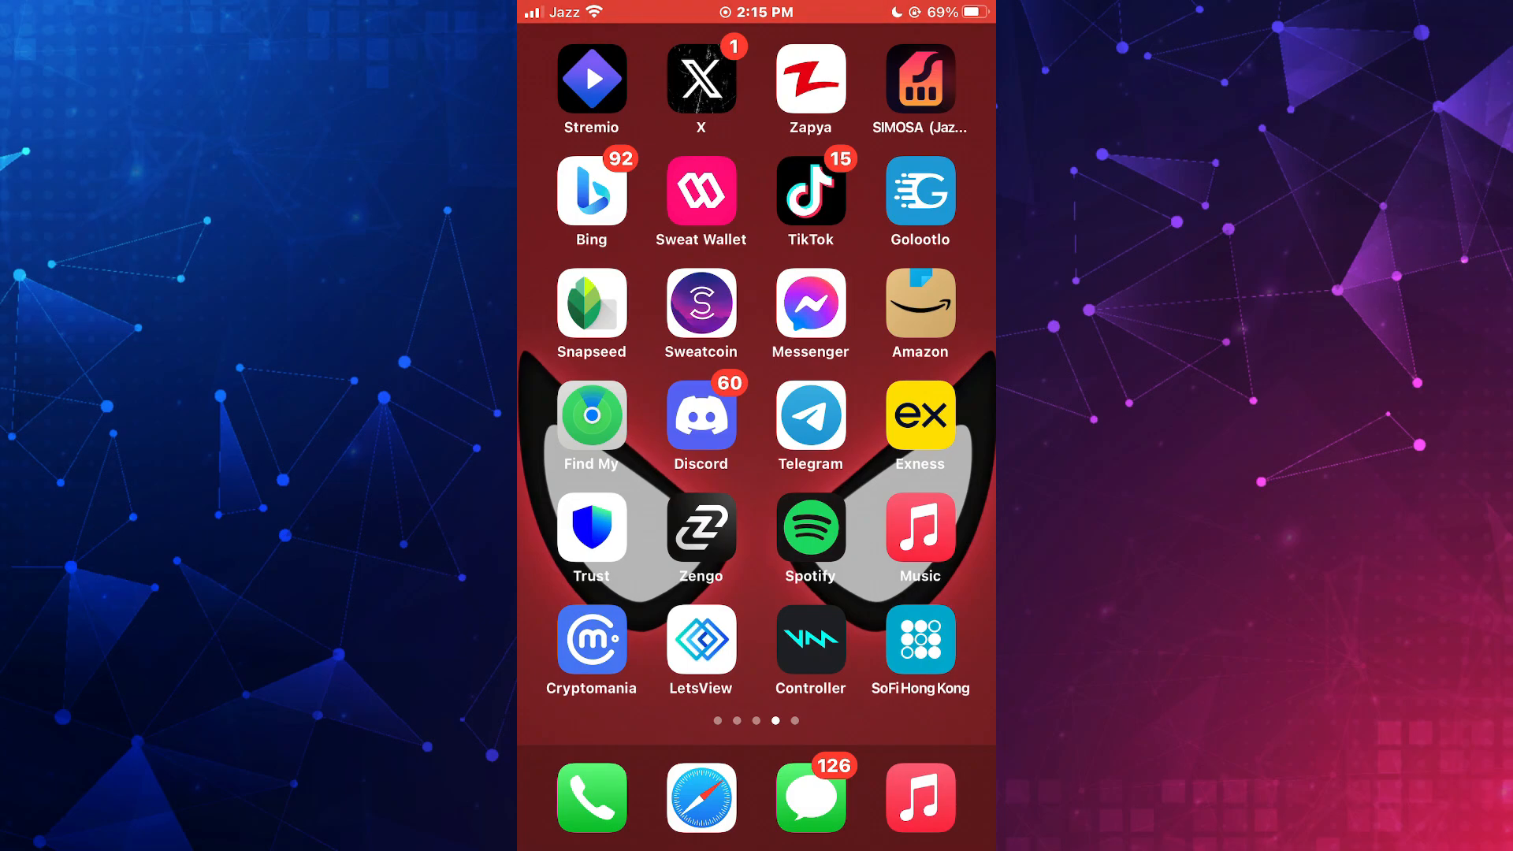
# Step: Load messenger.com in Safari
pyautogui.click(701, 798)
pyautogui.write('messen')
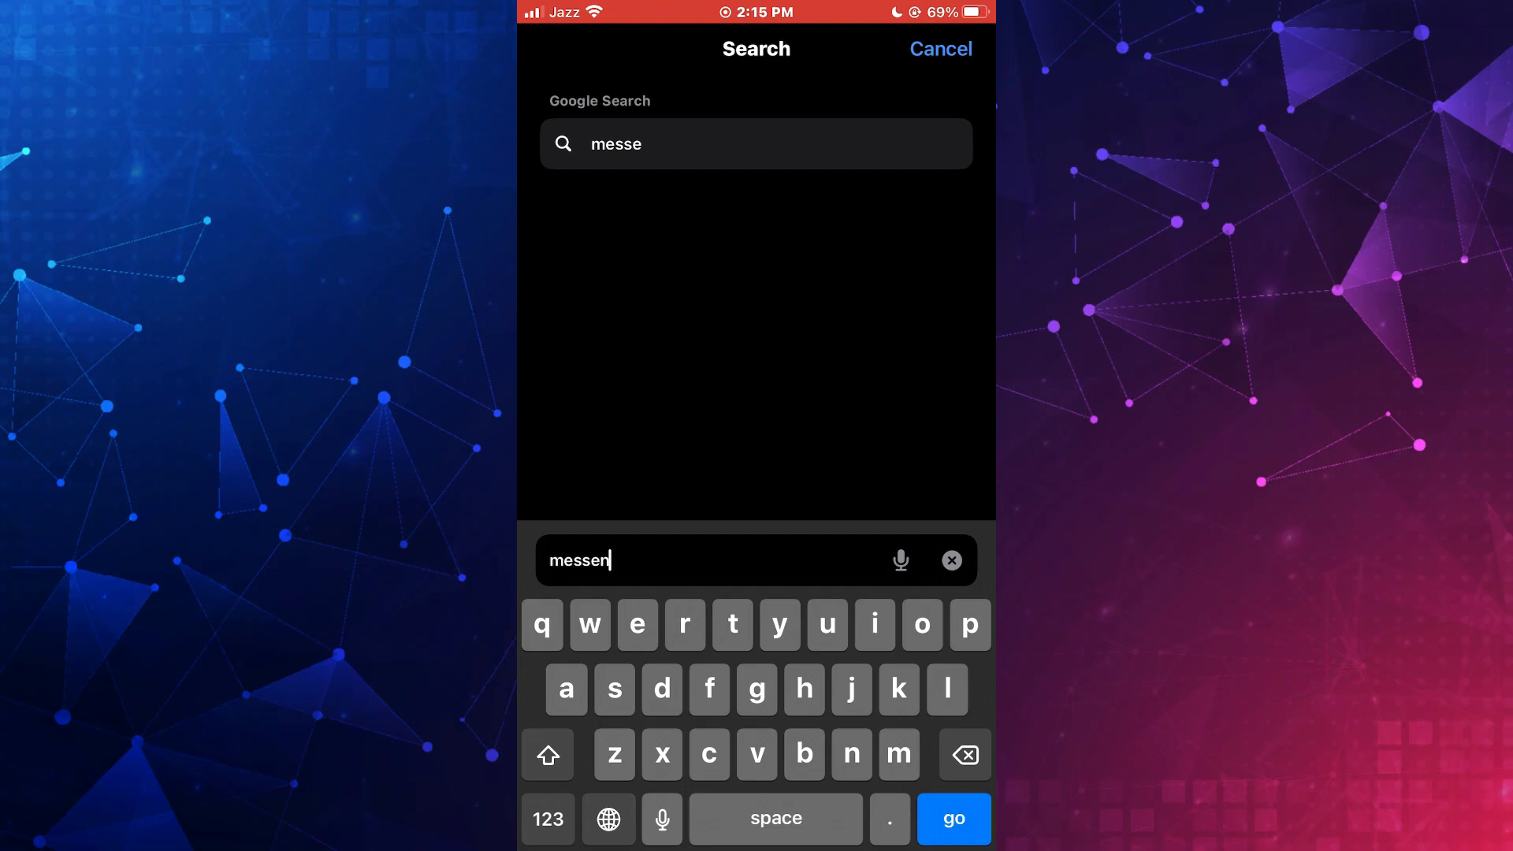
pyautogui.click(955, 819)
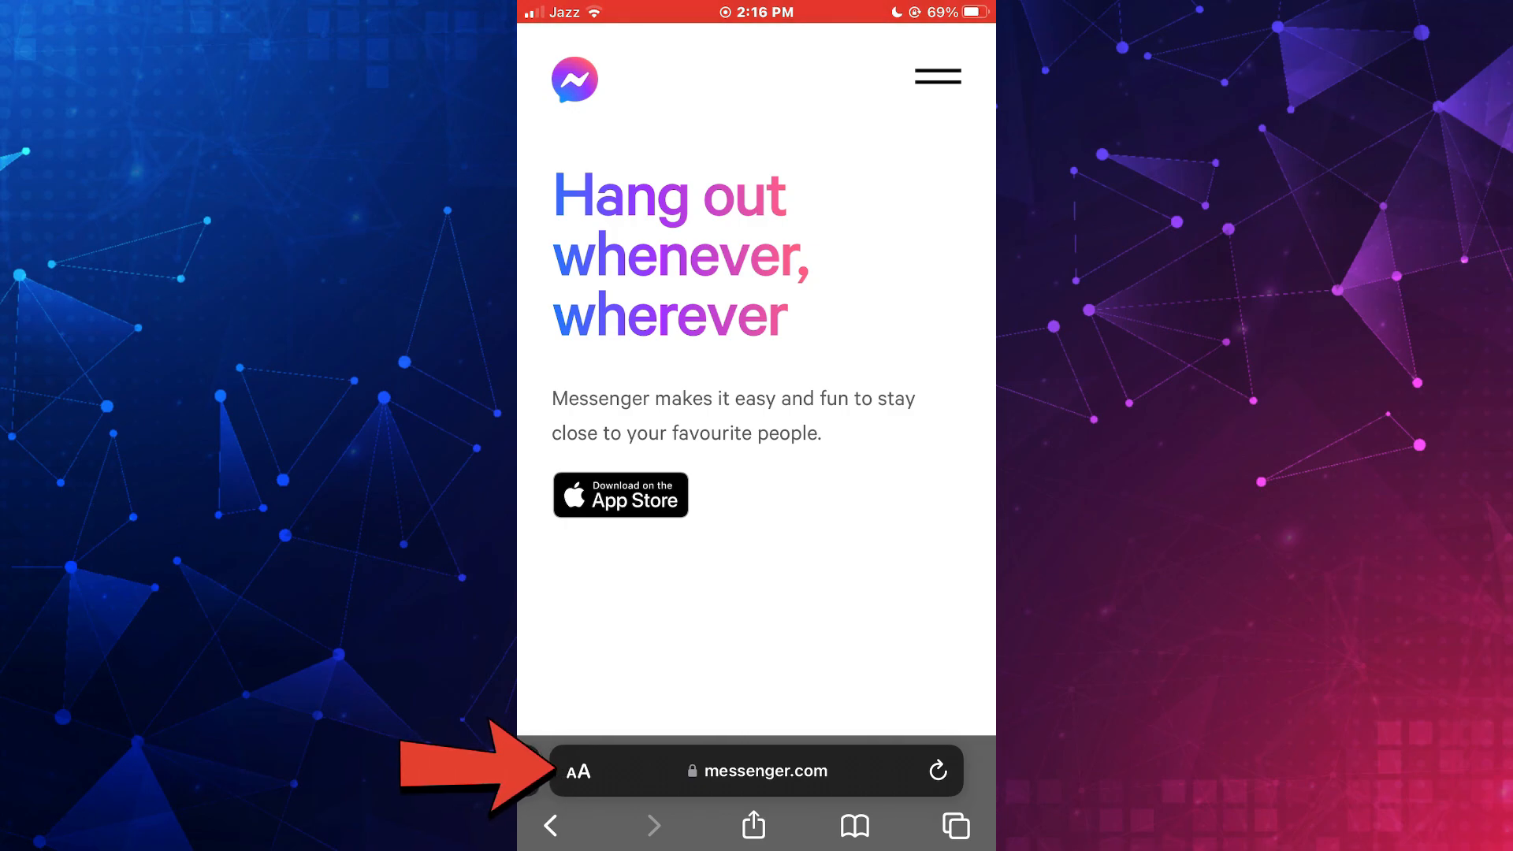
# Step: Switch messenger.com to its desktop login page and bring up the page's sharing options
pyautogui.click(578, 771)
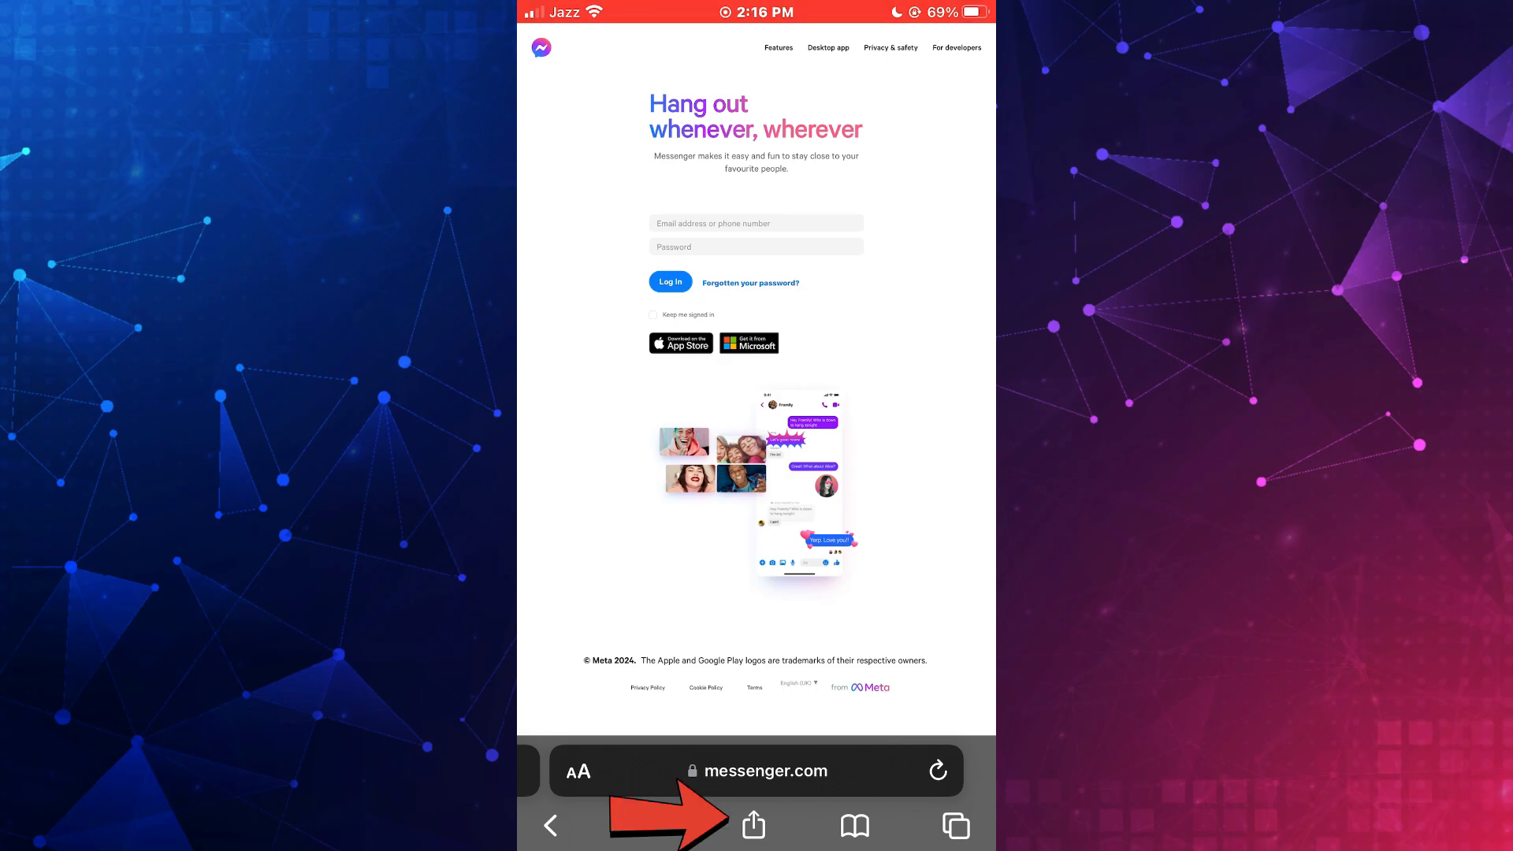
pyautogui.click(753, 826)
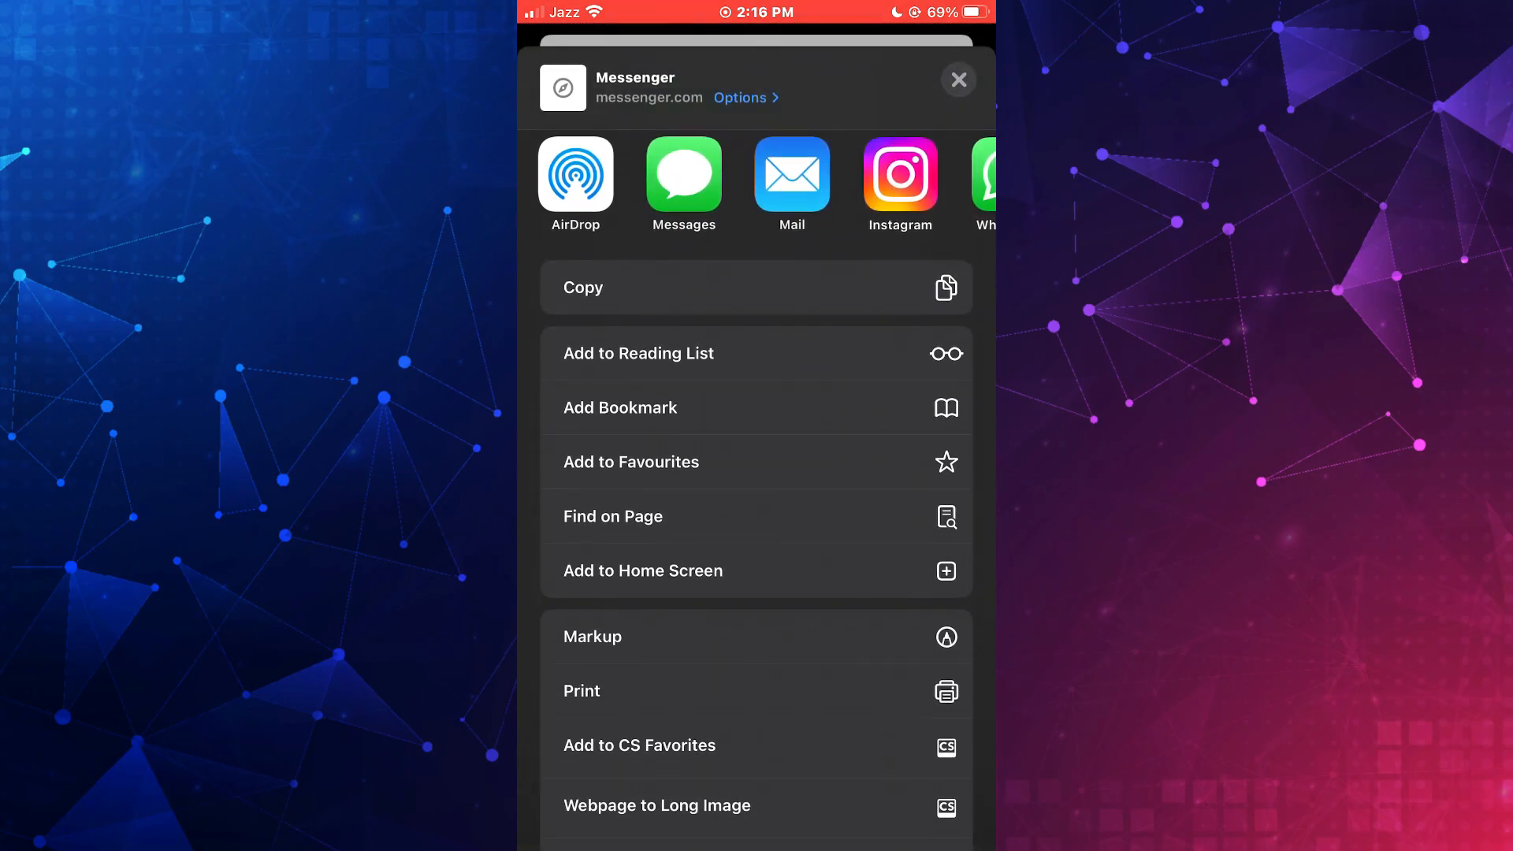
# Step: Add a Messenger shortcut to the home screen and launch it to the login page
pyautogui.click(643, 570)
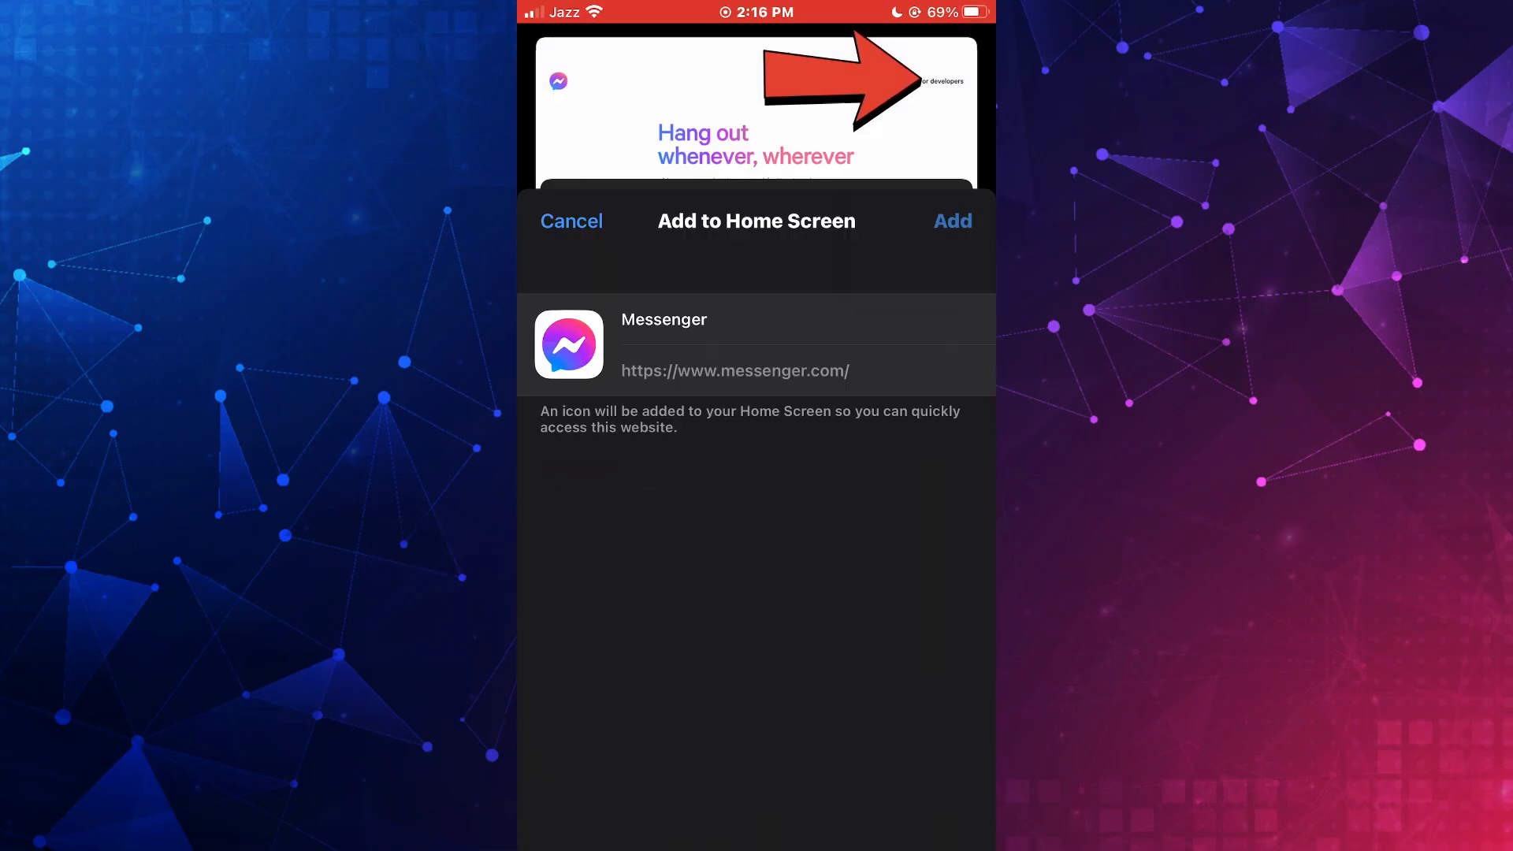
pyautogui.click(952, 221)
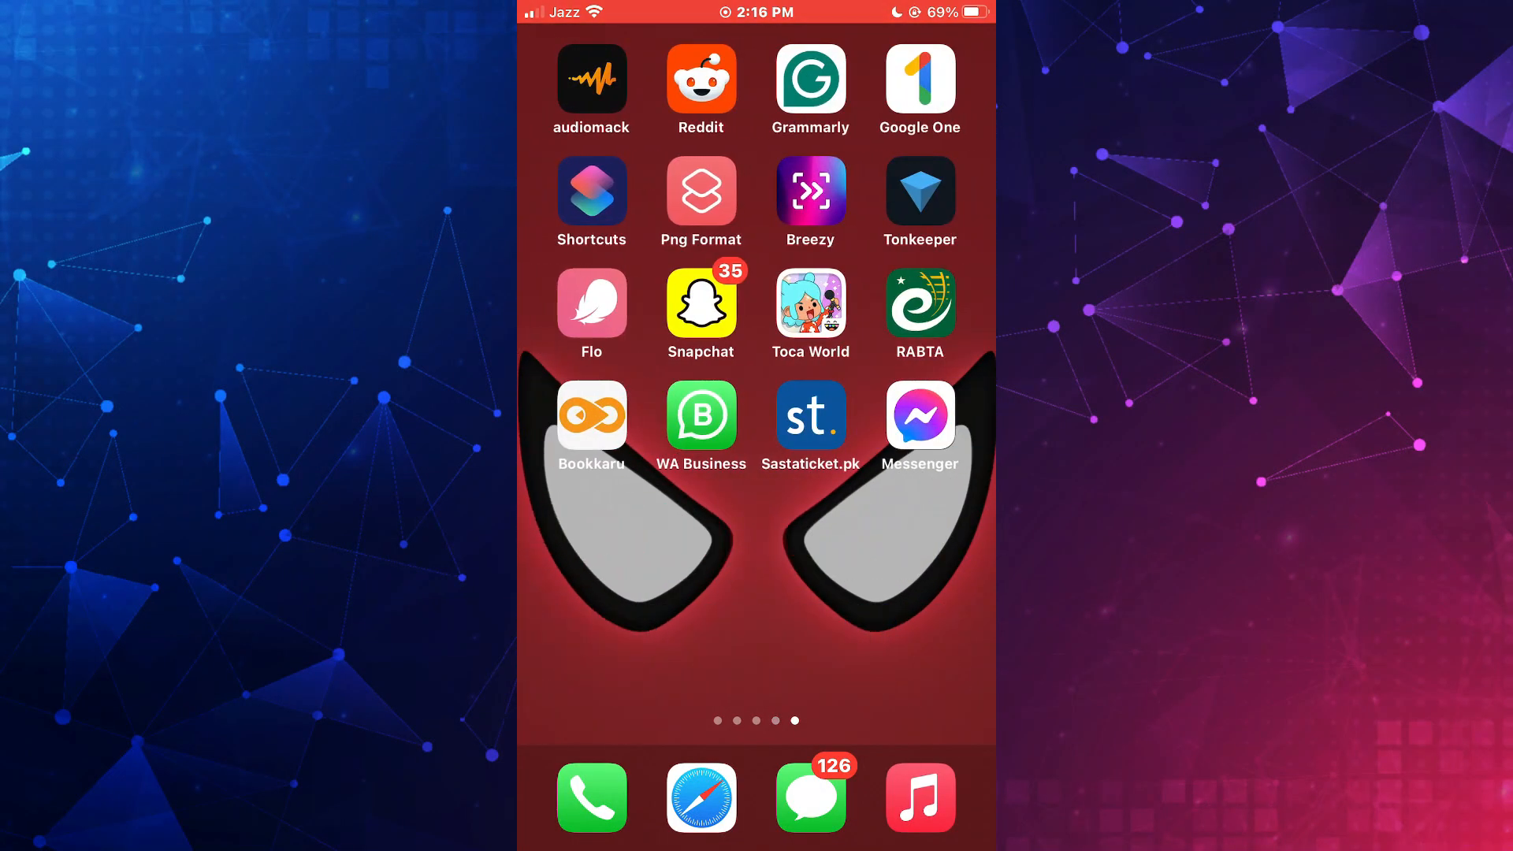
pyautogui.click(920, 416)
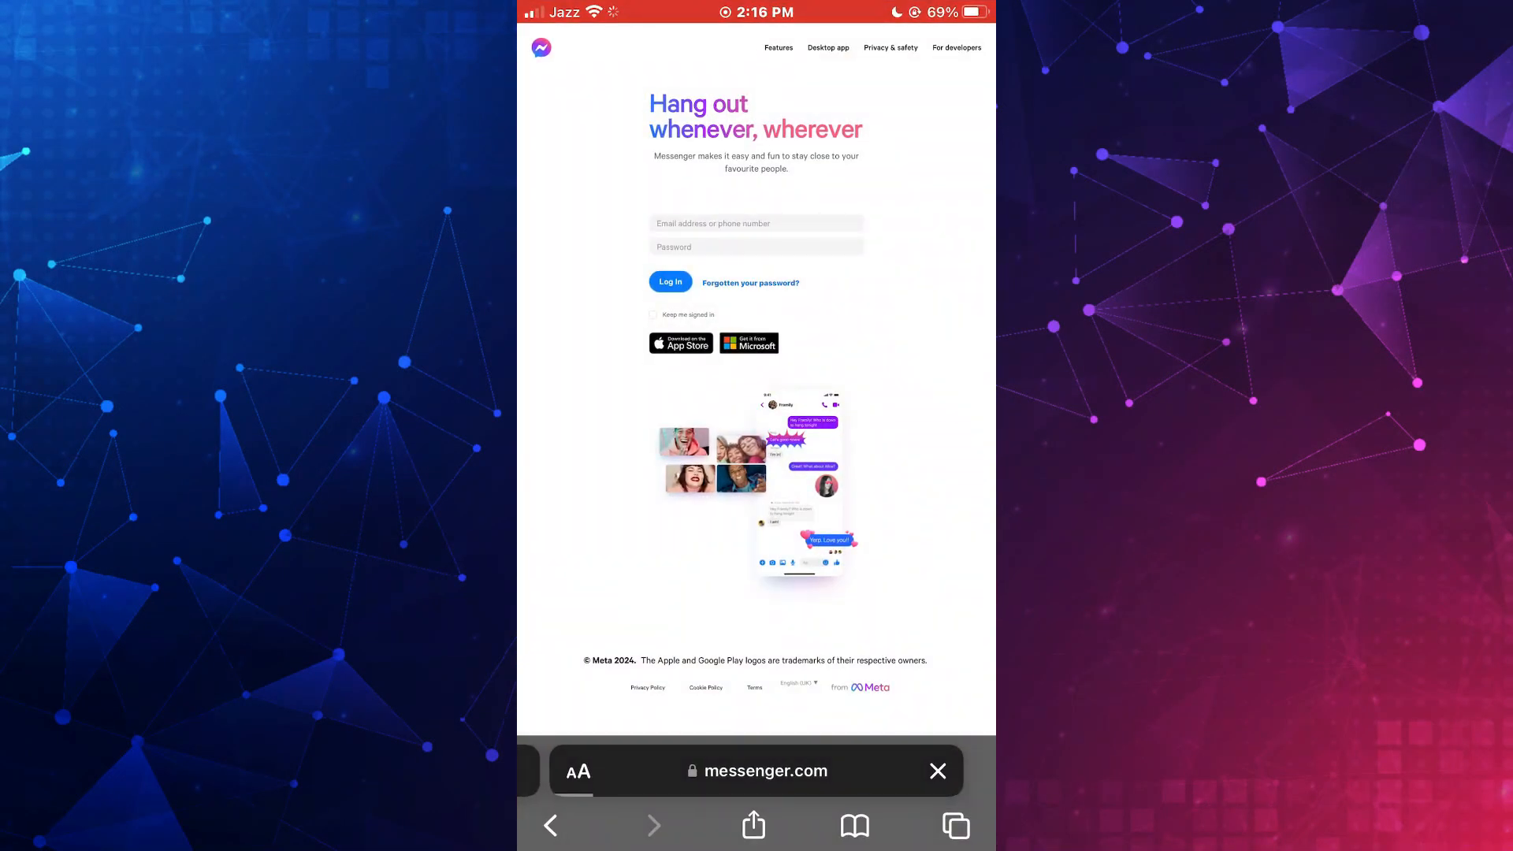